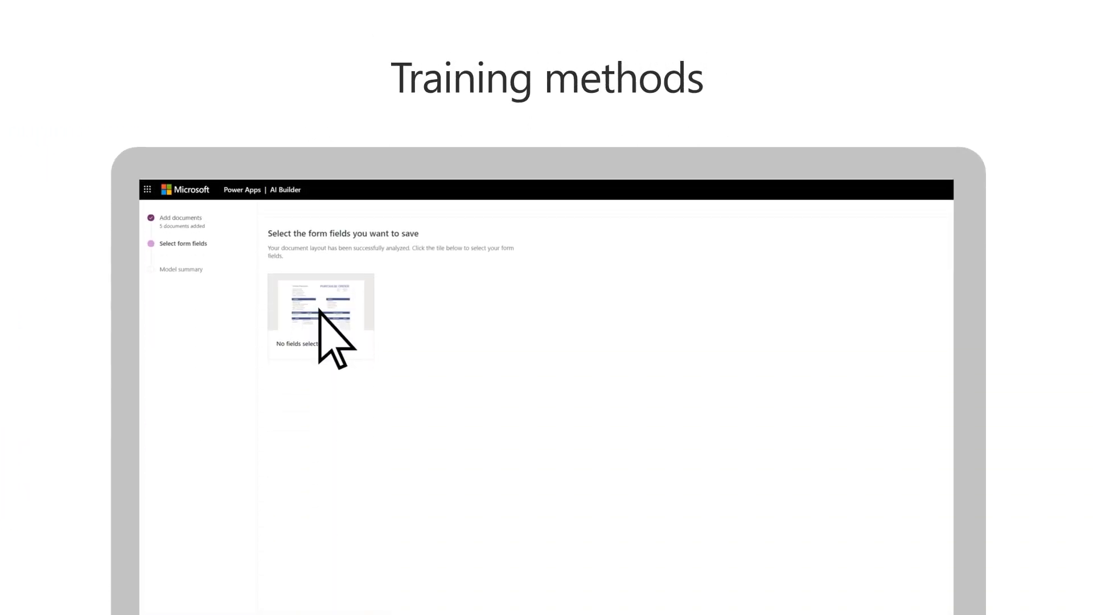
Step: Open the analyzed purchase order sample for form field tagging
left_click(320, 319)
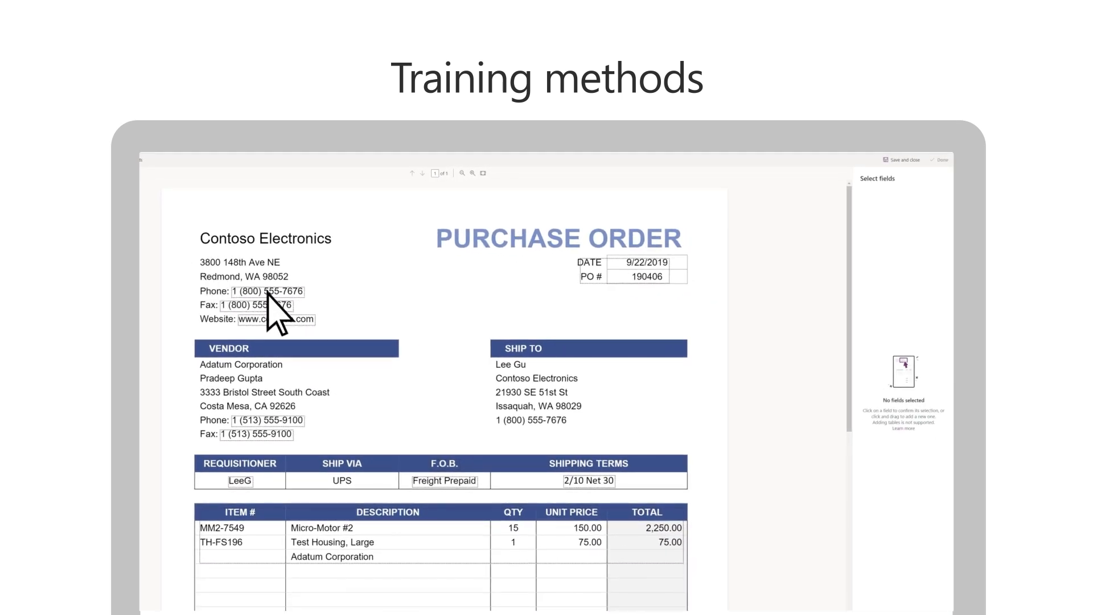
Step: Tag the phone number as Phone, 9/22/2019 as Date and $2,657.21 as Total
left_click(267, 291)
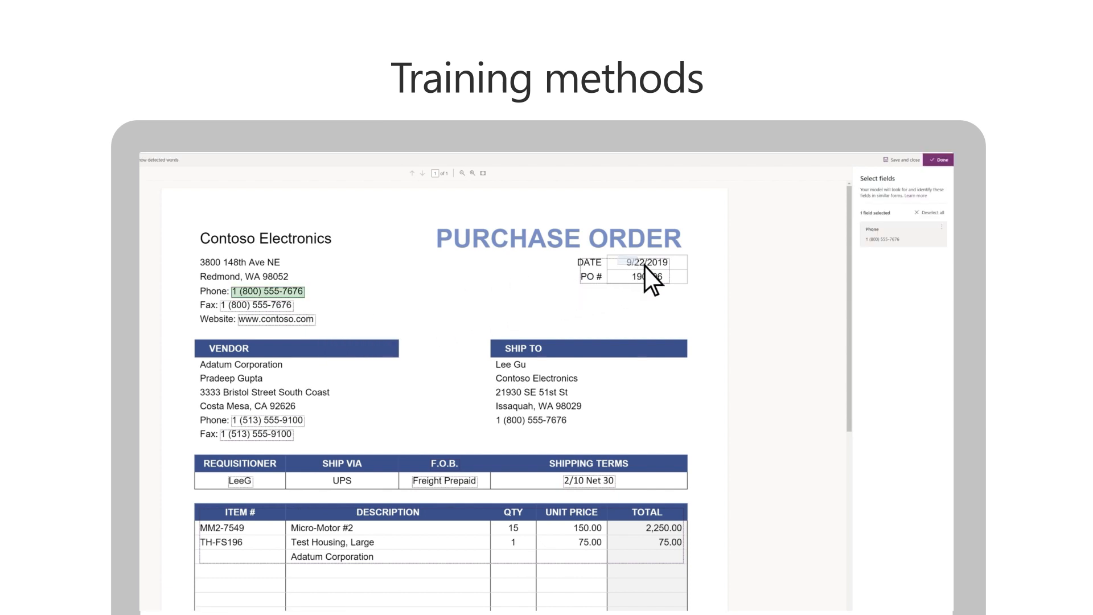
left_click(643, 262)
type("Total")
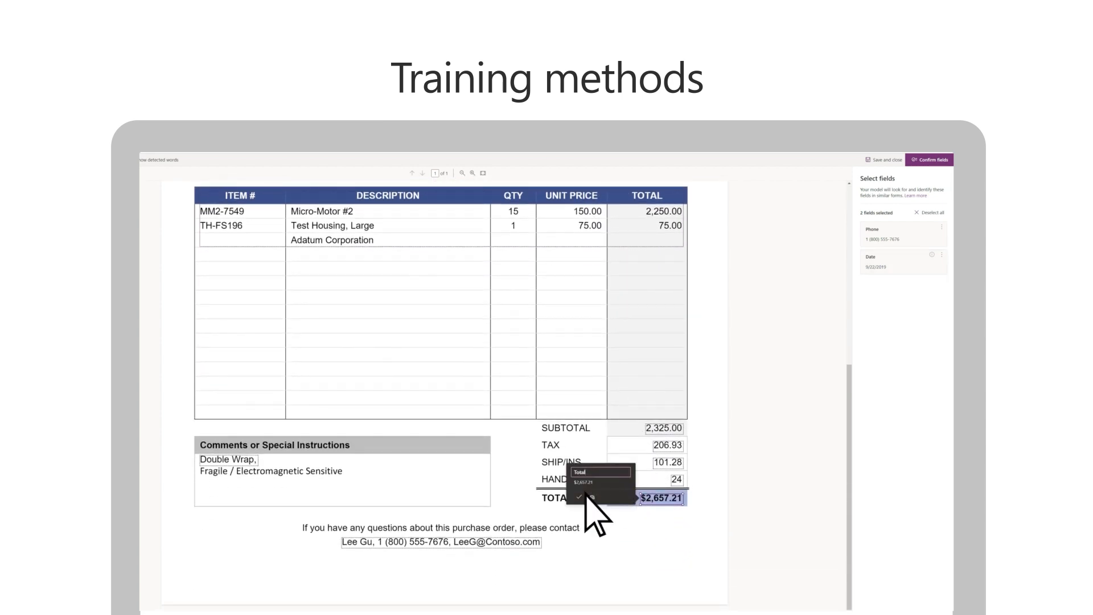
left_click(578, 496)
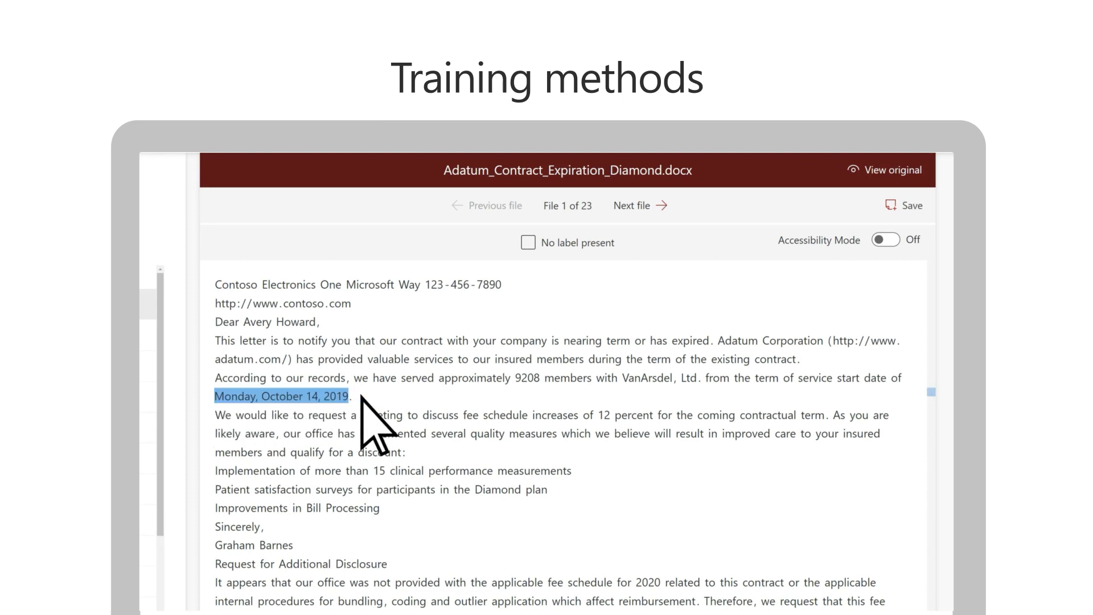
Step: Advance to contract file 2 of 23 and label 'Saturday, September 7, 2019' as service start date
left_click(637, 205)
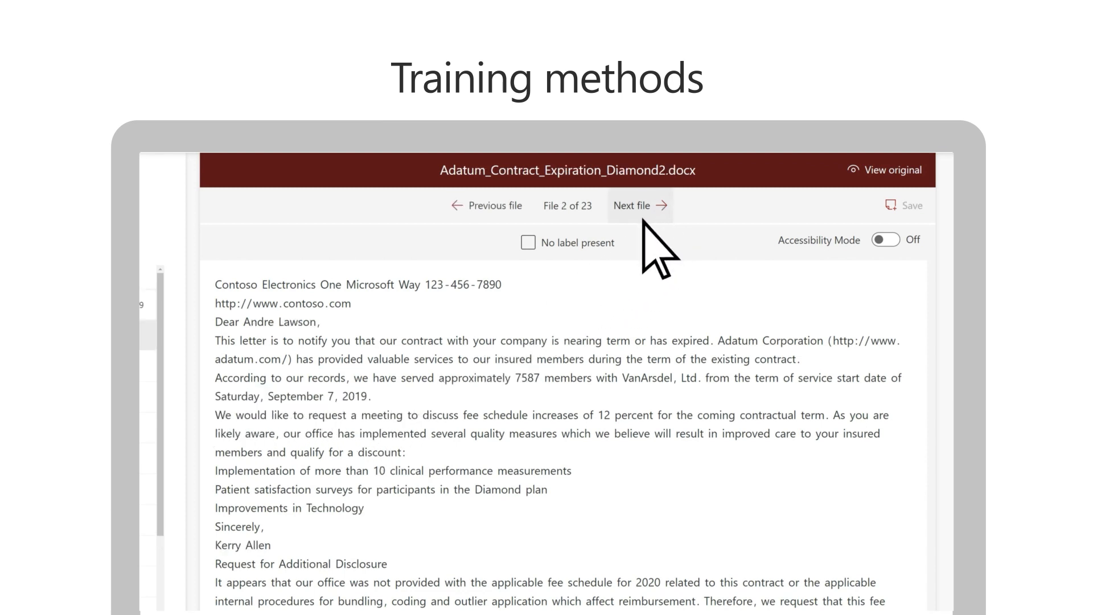
left_click_drag(215, 396, 321, 396)
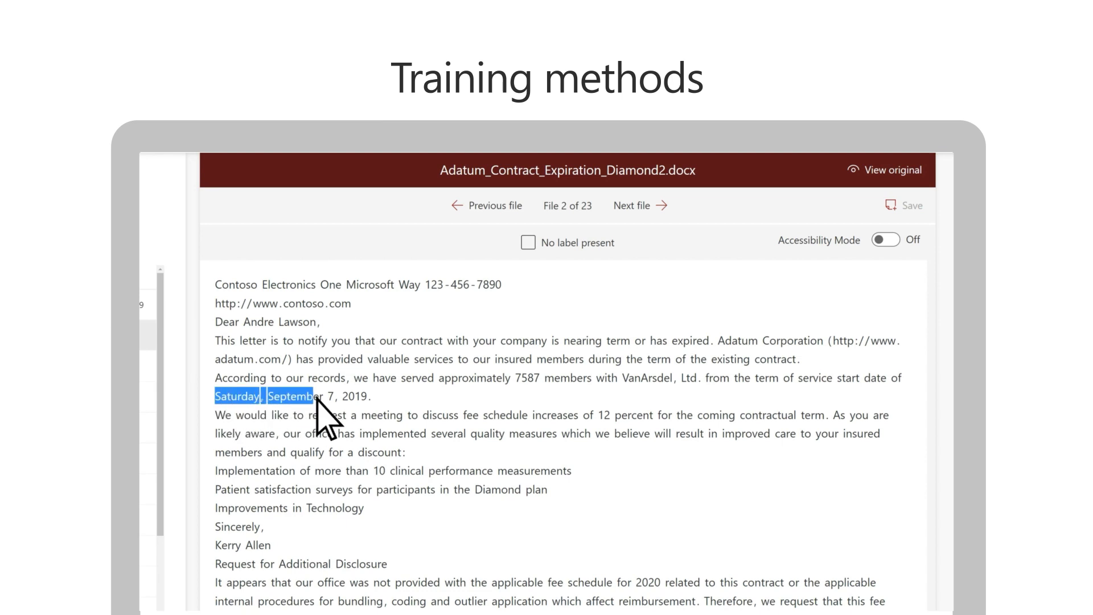